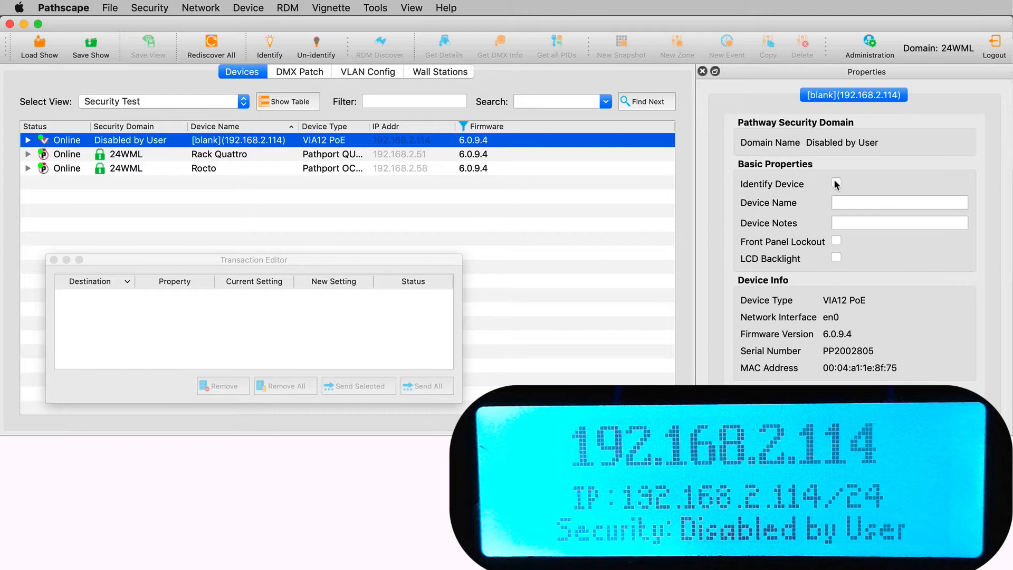
Enable Identify Device, name the VIA12 PoE 'My Name', and send all queued changes.
{"action": "left_click", "coordinate": [836, 183]}
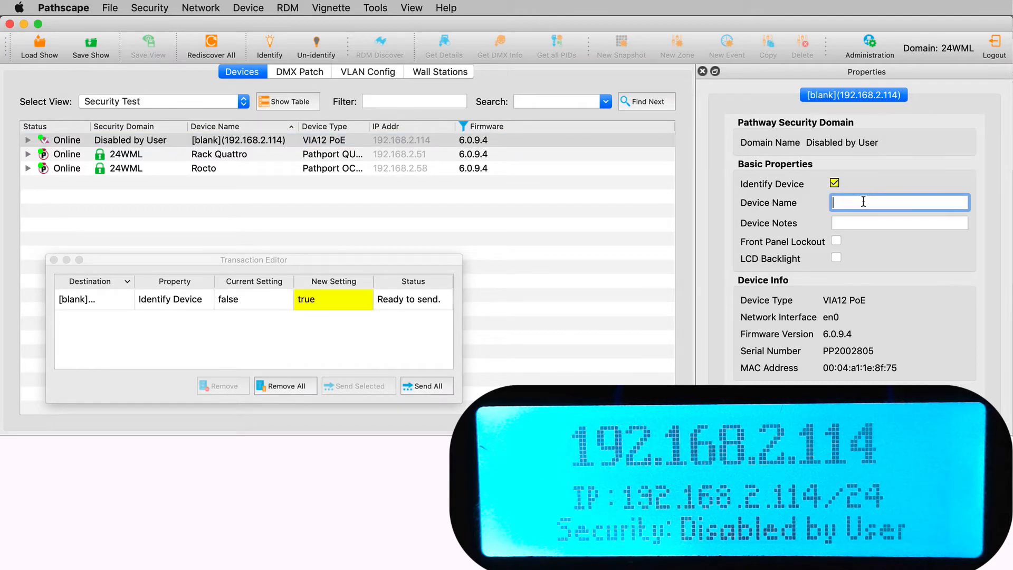
{"action": "type", "text": "My Name"}
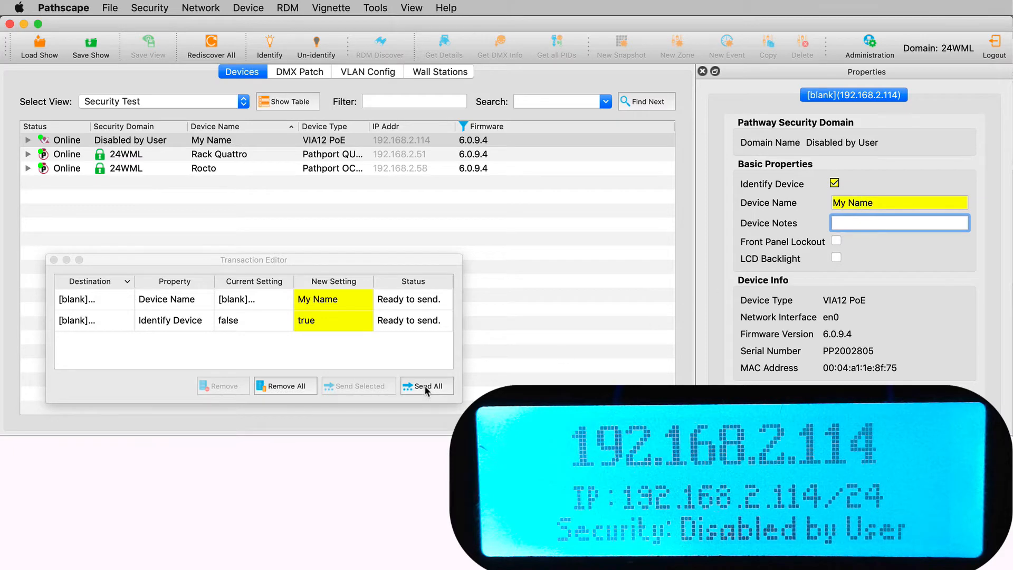
{"action": "left_click", "coordinate": [426, 386]}
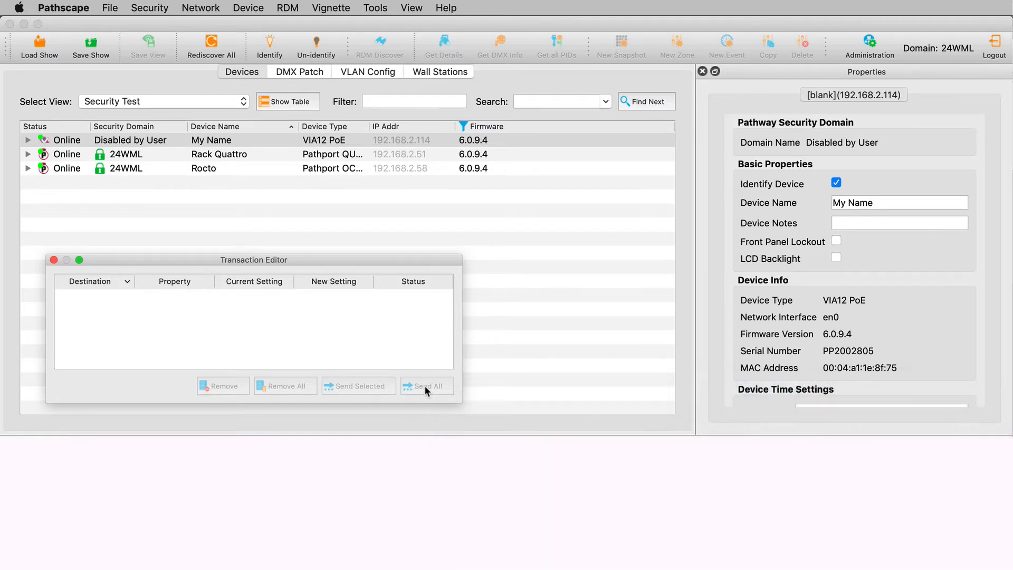
Factory-default the VIA12 PoE from its context menu so it returns unnamed and Read Only.
{"action": "right_click", "coordinate": [216, 125]}
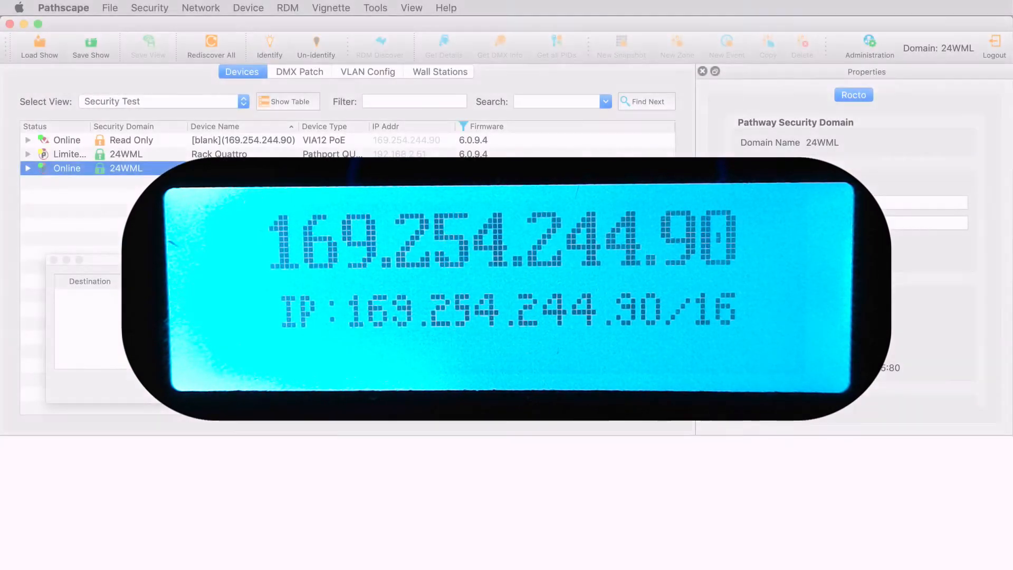
{"action": "left_click", "coordinate": [204, 168]}
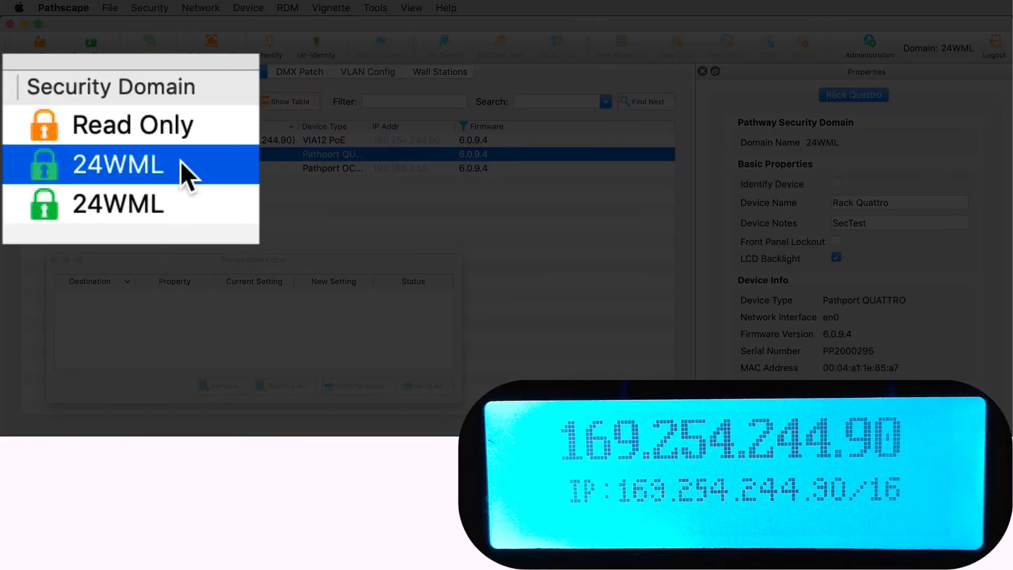
{"action": "left_click", "coordinate": [116, 204]}
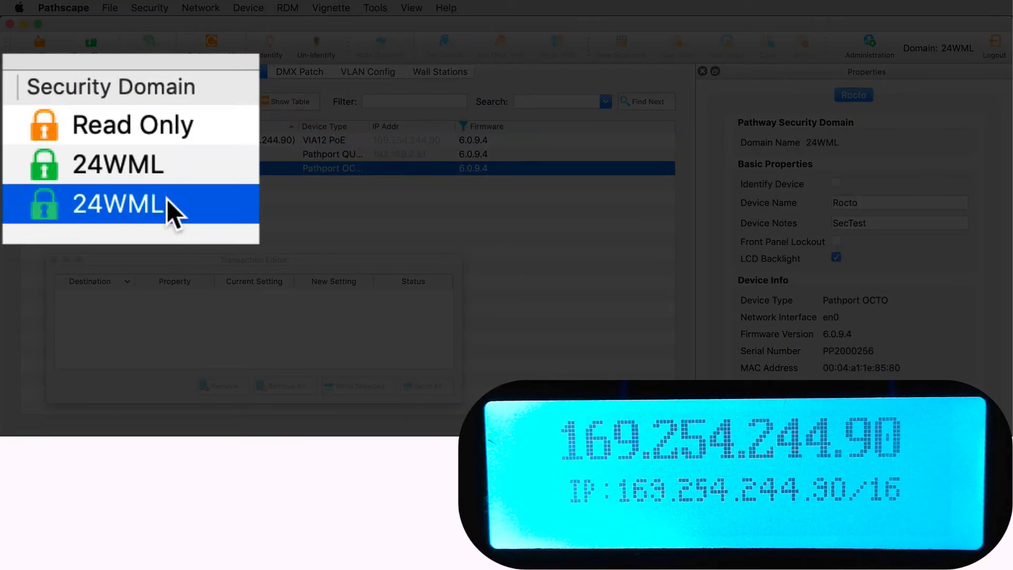
{"action": "mouse_move", "coordinate": [170, 146]}
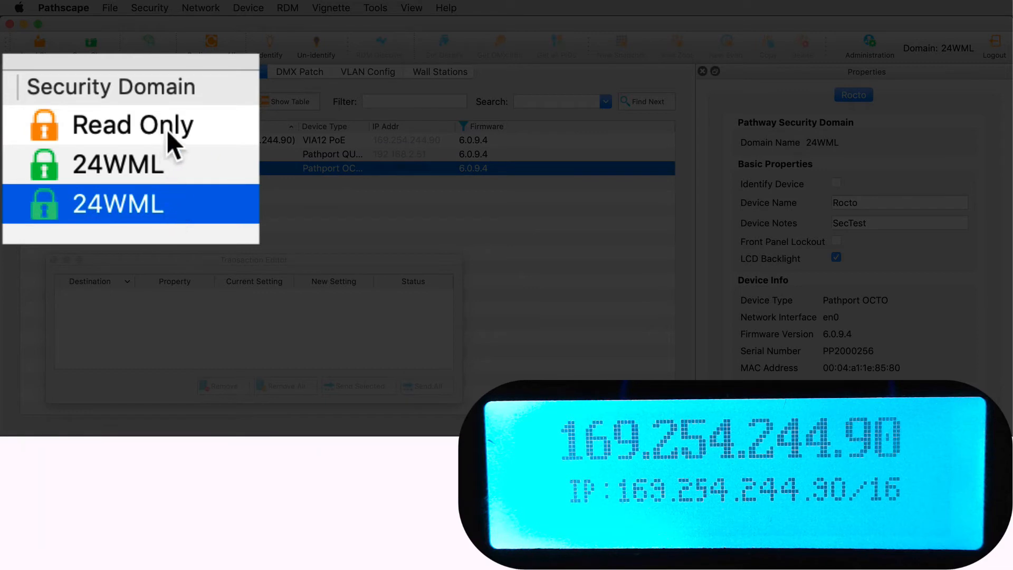
{"action": "left_click", "coordinate": [133, 125]}
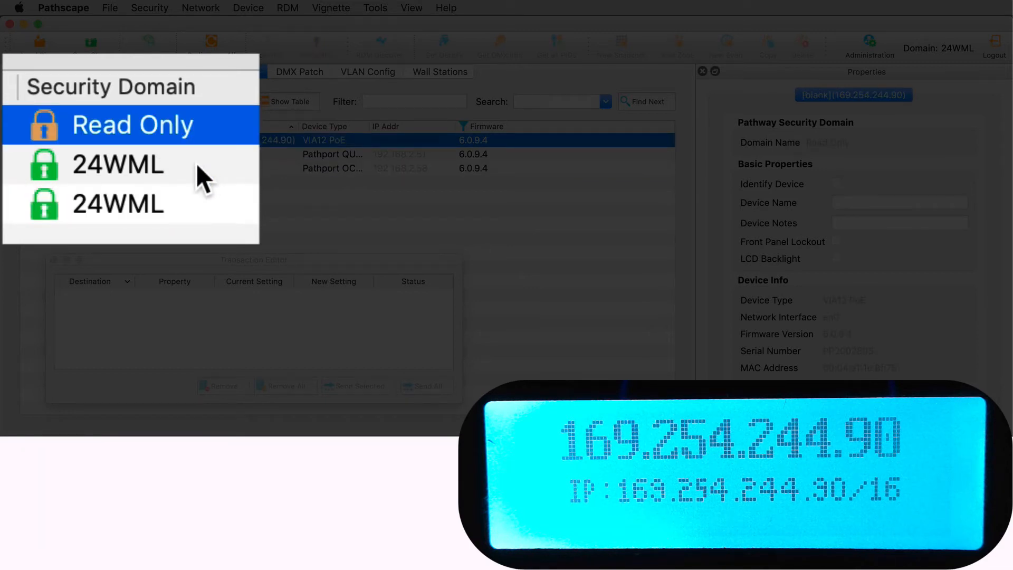
{"action": "mouse_move", "coordinate": [805, 190]}
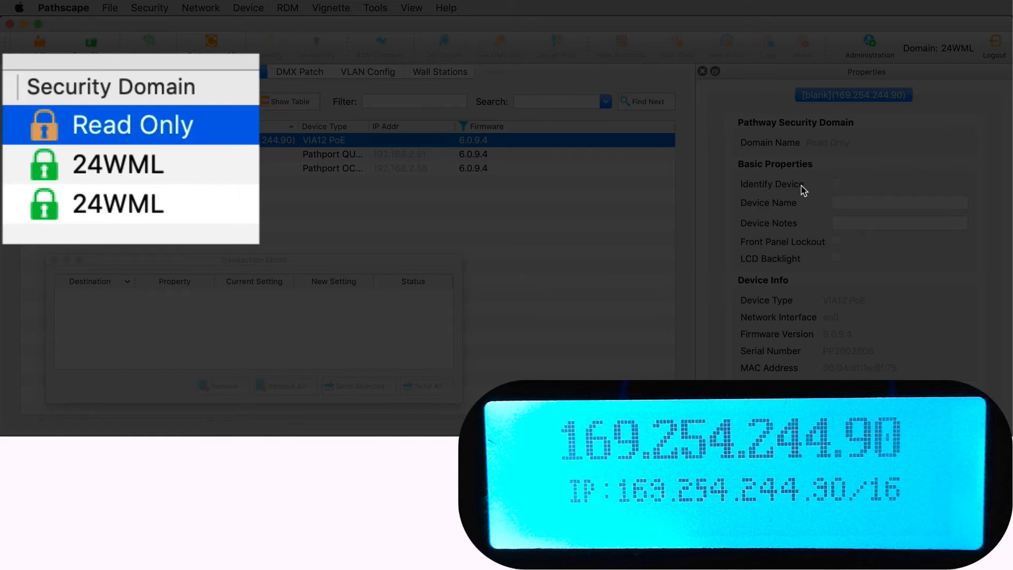
{"action": "left_click", "coordinate": [133, 124]}
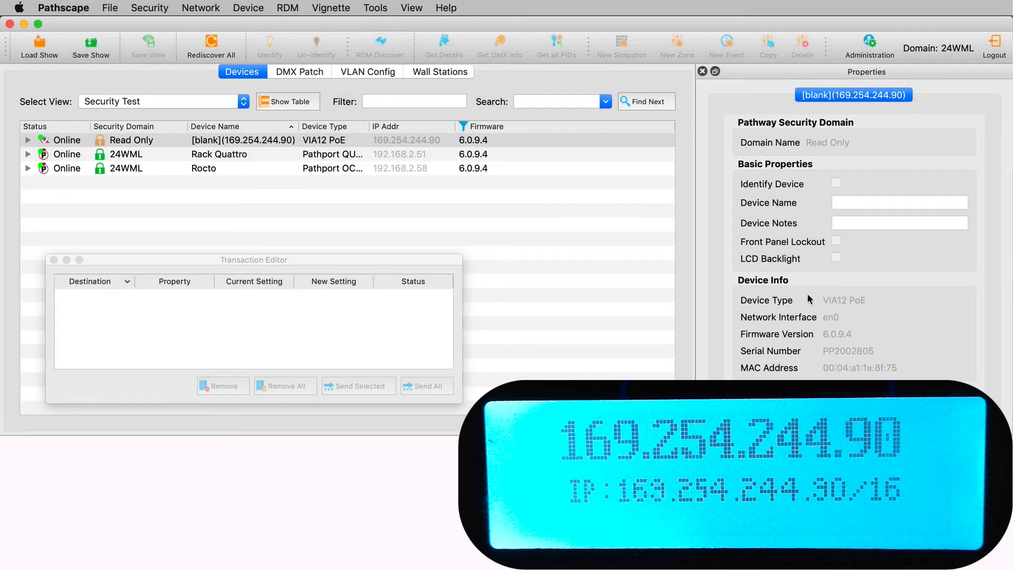
{"action": "mouse_move", "coordinate": [807, 244]}
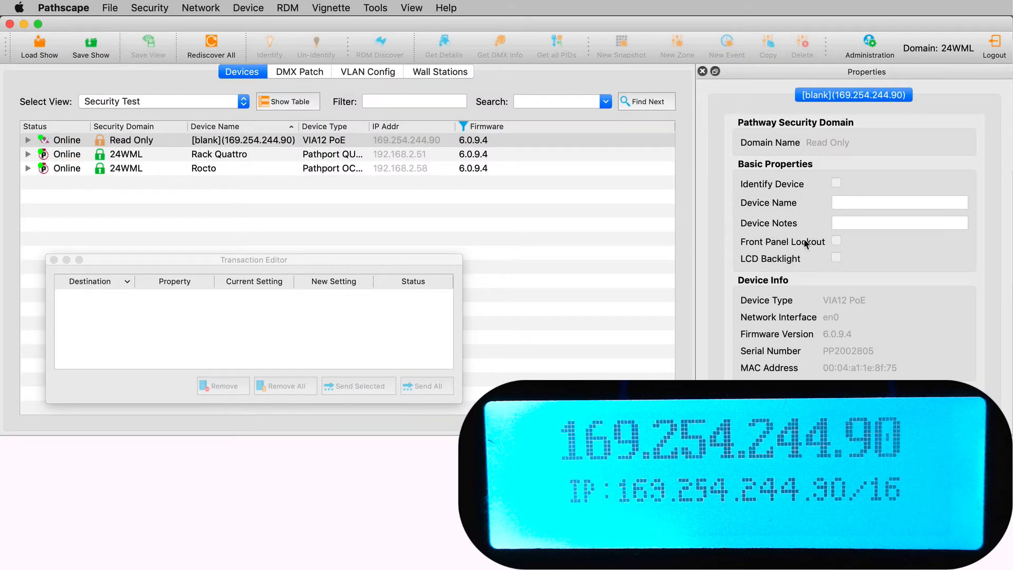
{"action": "left_click", "coordinate": [220, 154]}
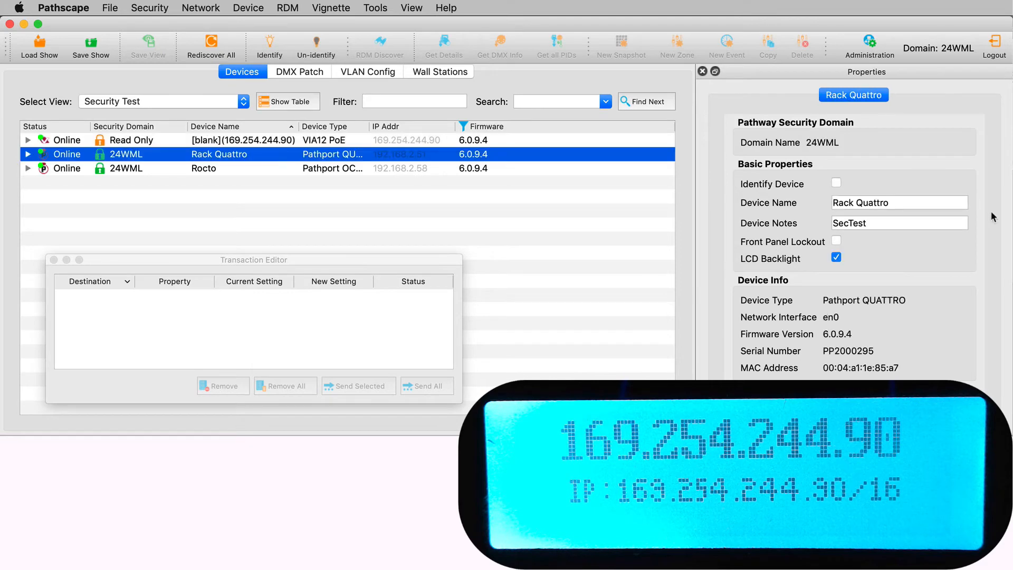
Enable Front Panel Lockout on Rack Quattro and bring up the 24WML domain admin login.
{"action": "left_click", "coordinate": [836, 241]}
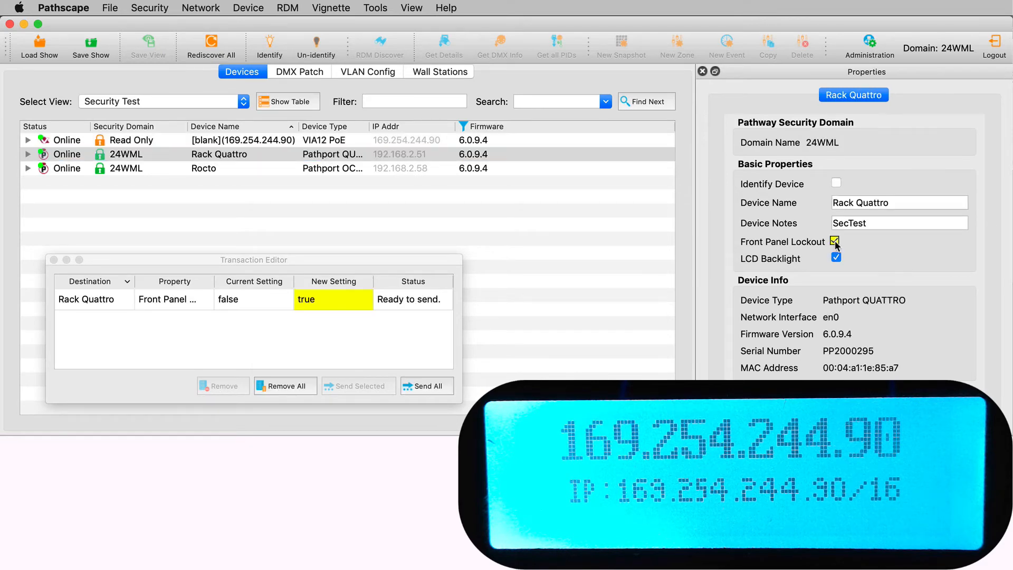
{"action": "left_click", "coordinate": [224, 8]}
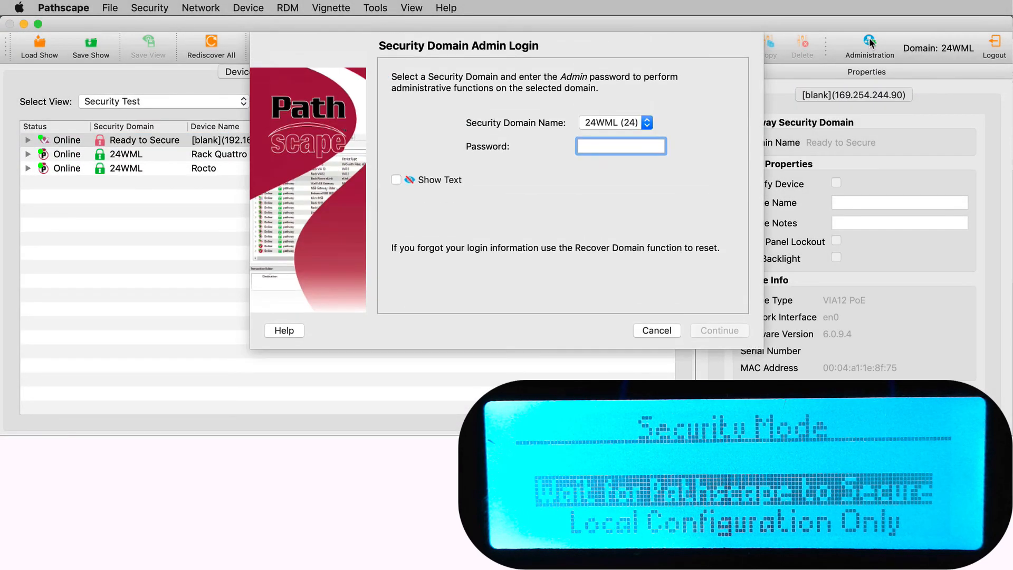
Log in as admin, add the VIA12 PoE to the 24WML domain, then enable its Front Panel Lockout.
{"action": "left_click", "coordinate": [718, 330]}
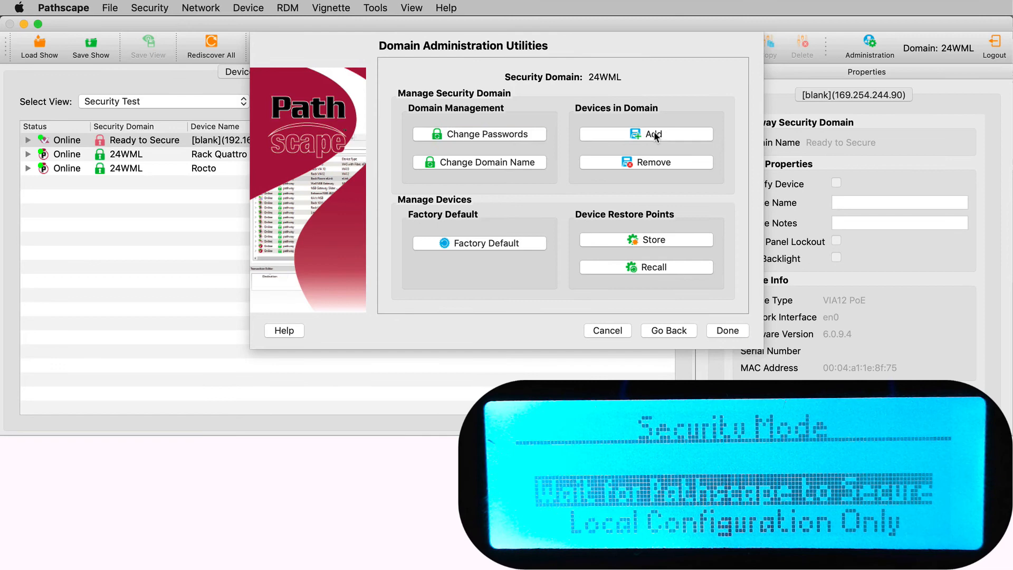
{"action": "left_click", "coordinate": [646, 134]}
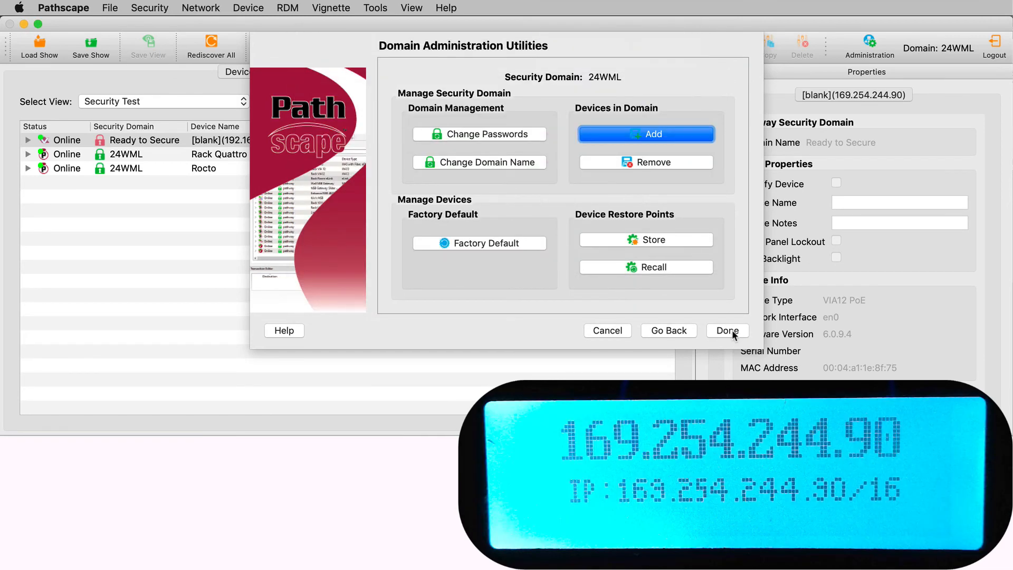
{"action": "left_click", "coordinate": [727, 330]}
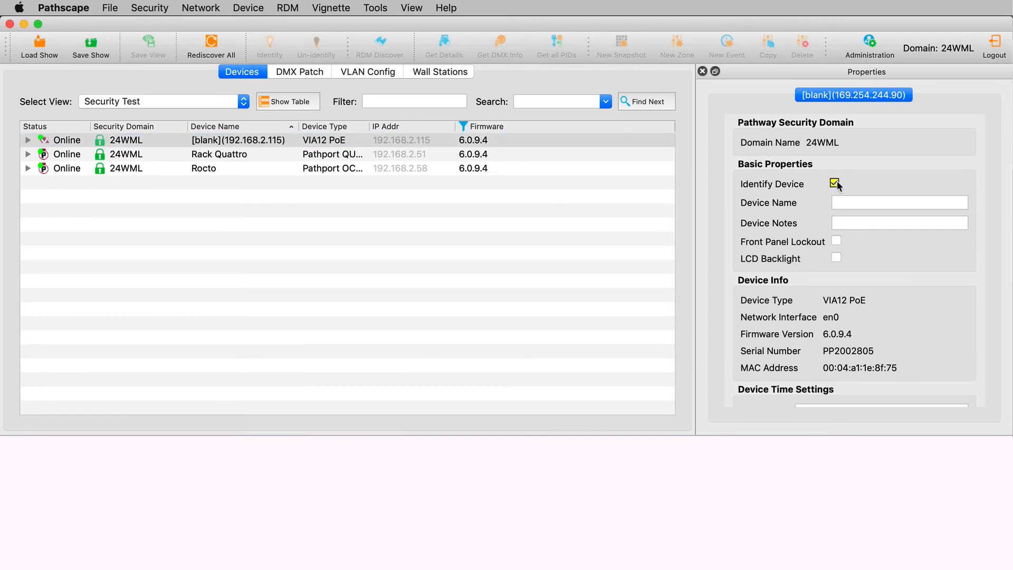
{"action": "left_click", "coordinate": [836, 240]}
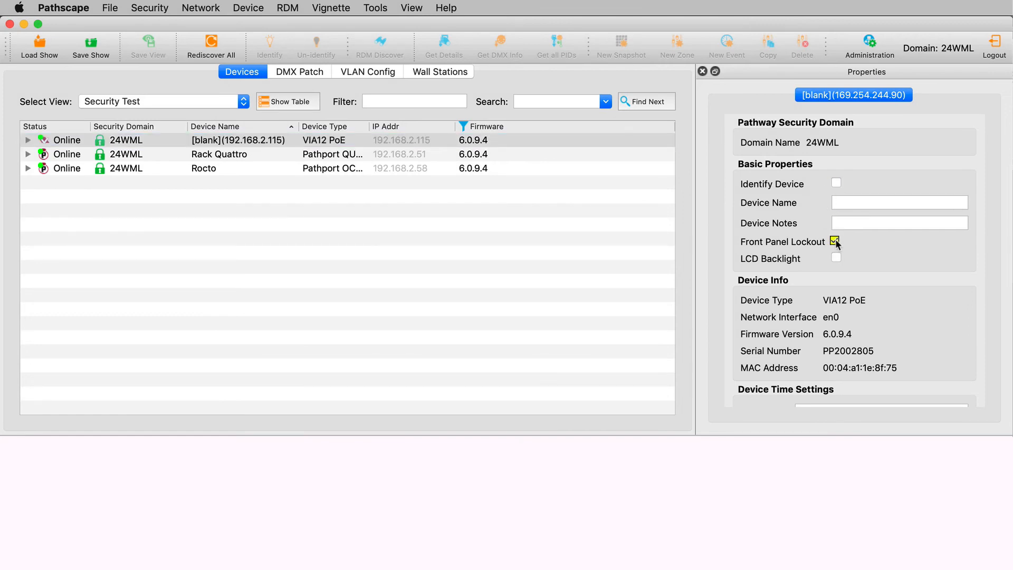